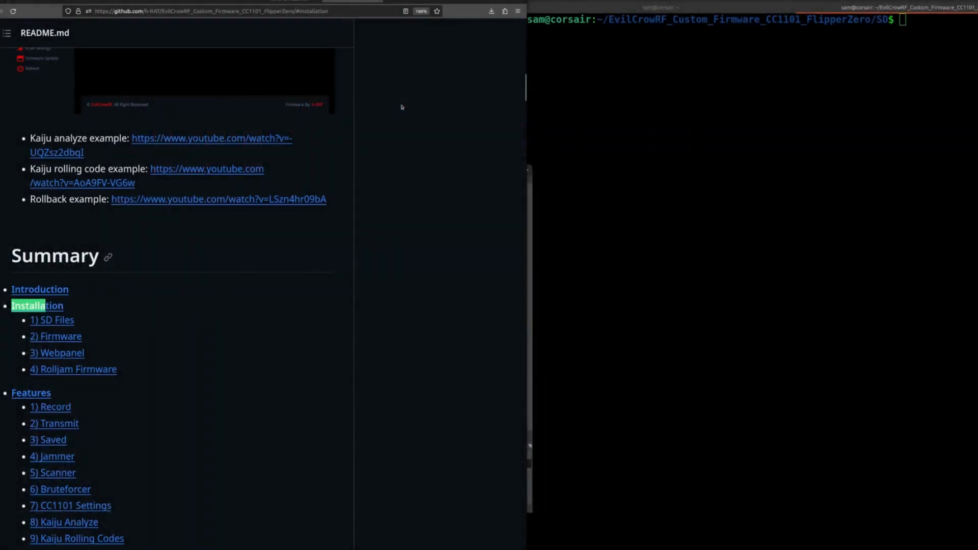
# - List the SD folder's CONFIG, HTML and SUBGHZ directories and attempt a non-recursive copy to the card
pyautogui.click(29, 306)
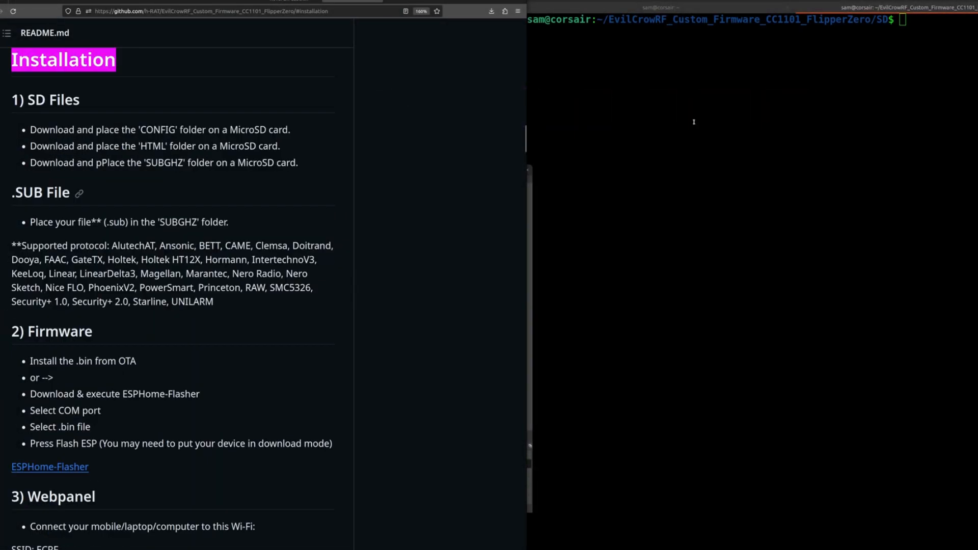
pyautogui.write('ls')
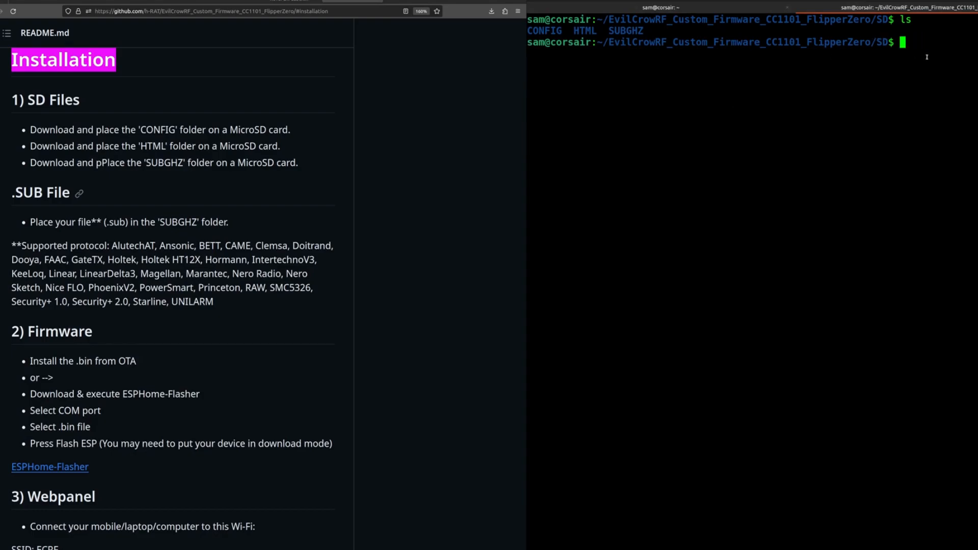
pyautogui.write('cp * /')
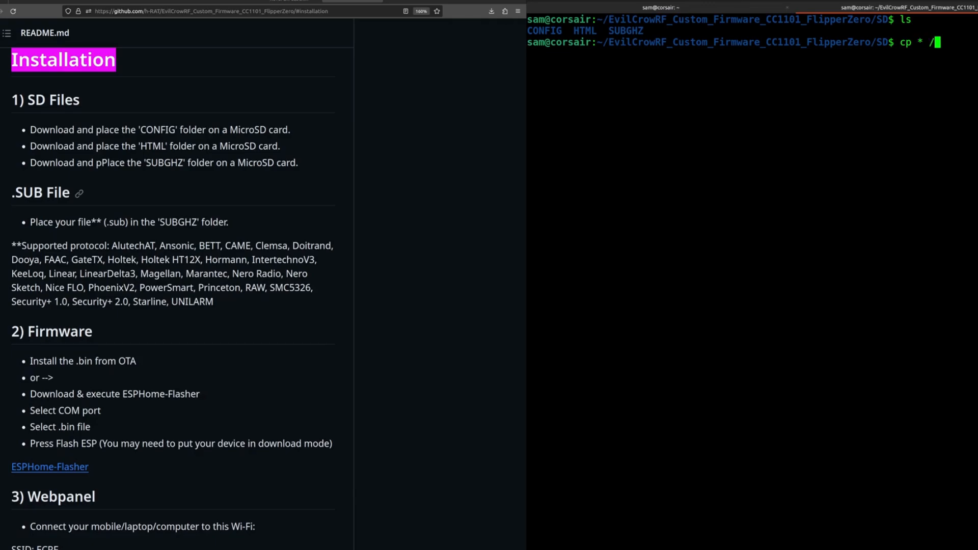
pyautogui.write('media/sa')
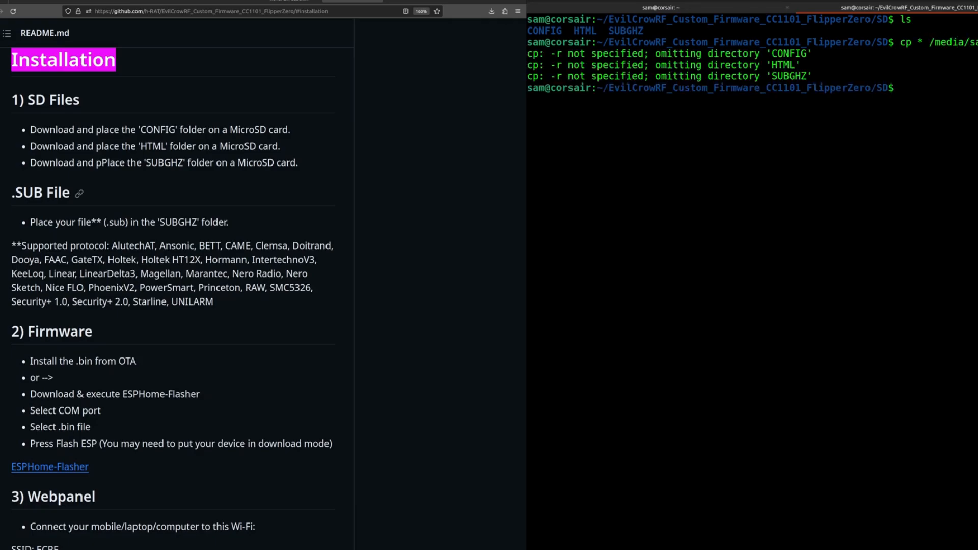
# - Copy the folders recursively to /media with cp -r, then start listing the card with ls -lasth
pyautogui.write('cp * /media/sa')
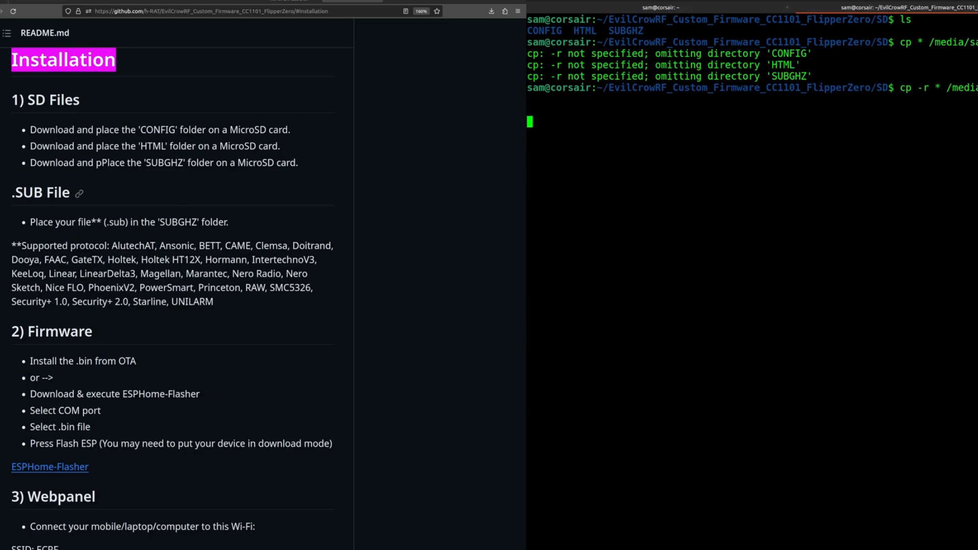
pyautogui.press('Enter')
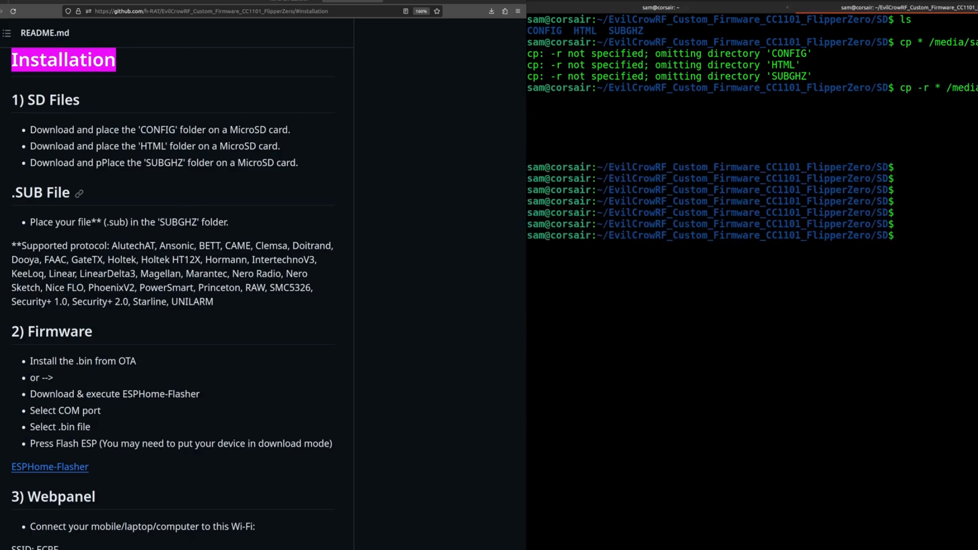
pyautogui.write('ls -lasth')
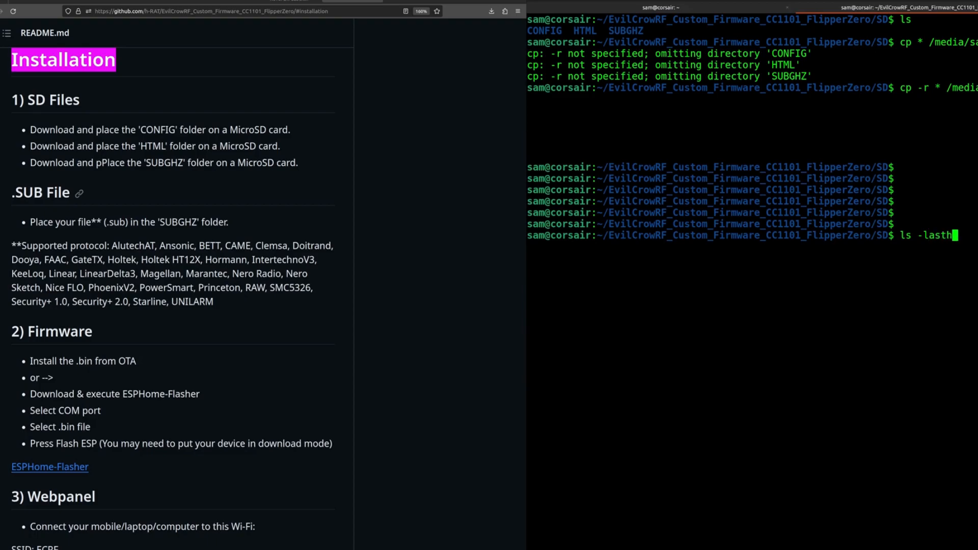
pyautogui.write('/med')
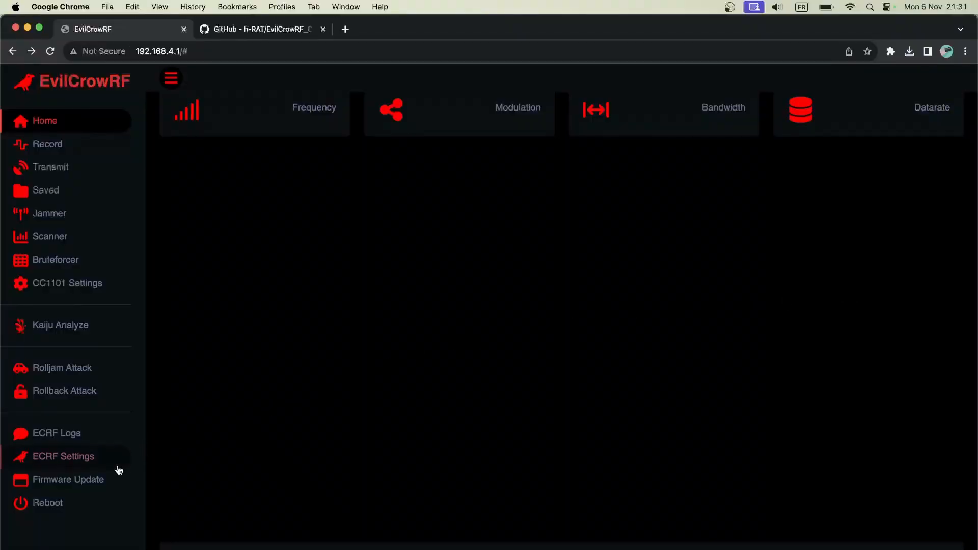
# - Flash BETA_v3.3.0_EvilCrowRF_Firmware.bin from Downloads as firmware and return after OTA Success
pyautogui.click(68, 479)
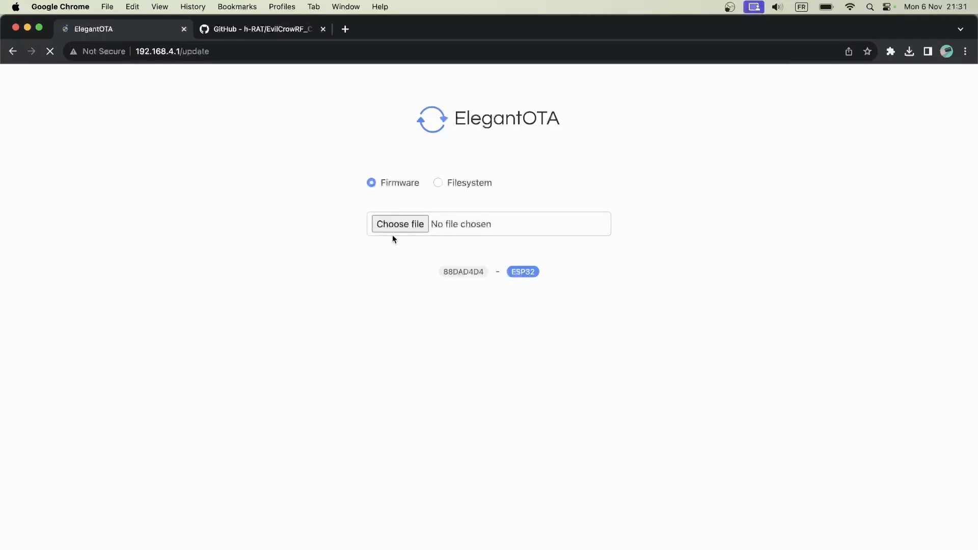
pyautogui.click(400, 225)
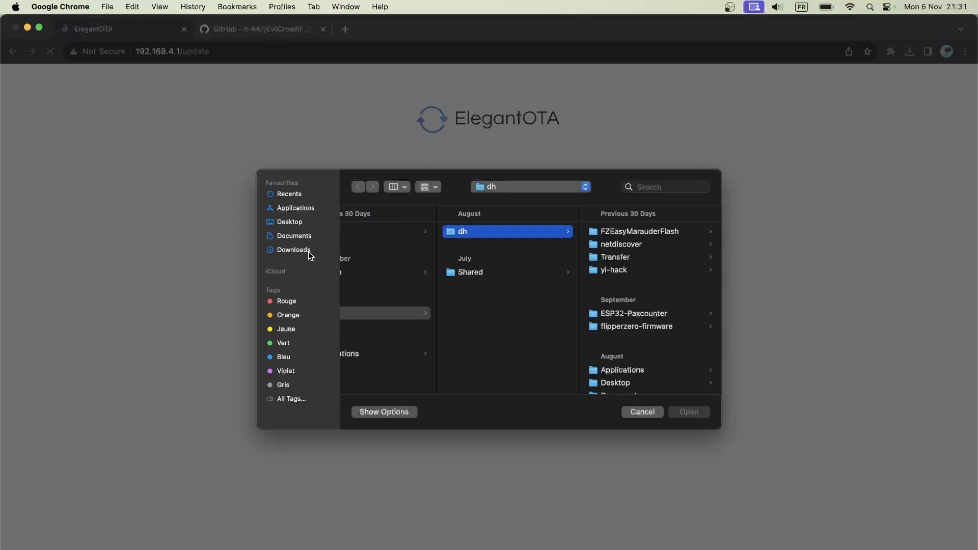
pyautogui.click(294, 250)
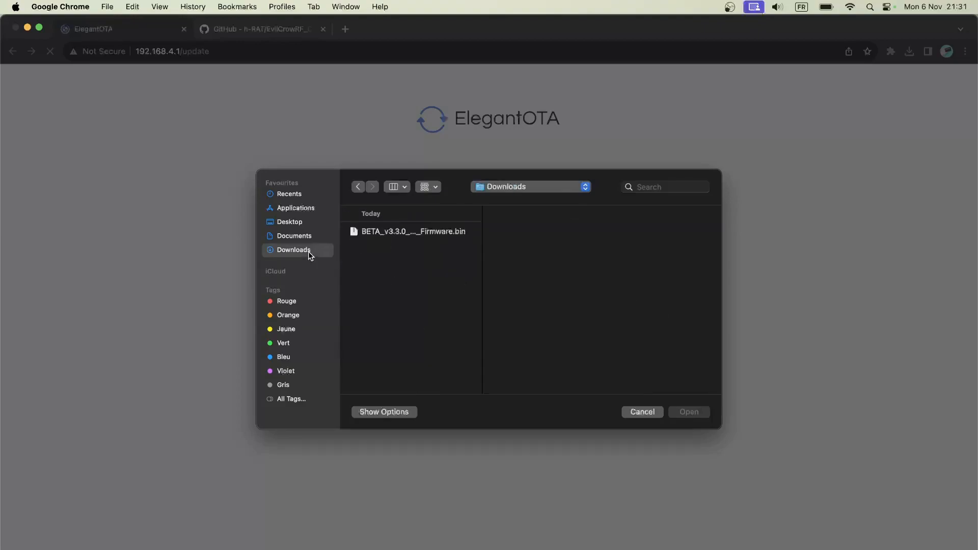
pyautogui.click(412, 232)
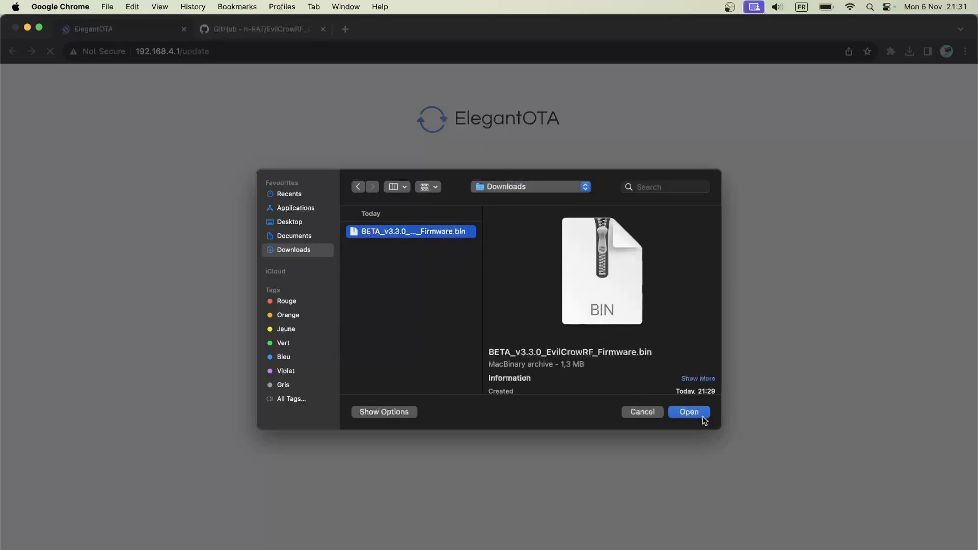
pyautogui.click(689, 412)
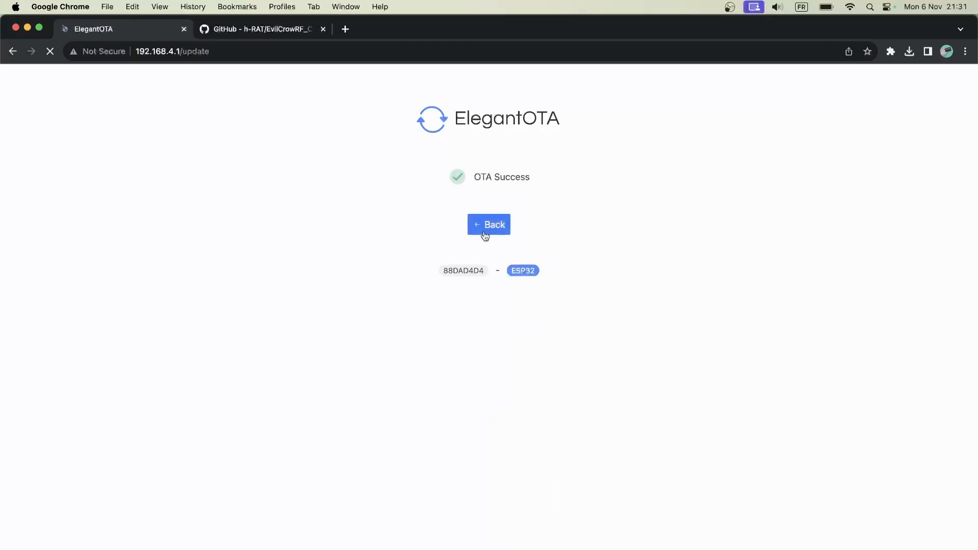
pyautogui.click(490, 224)
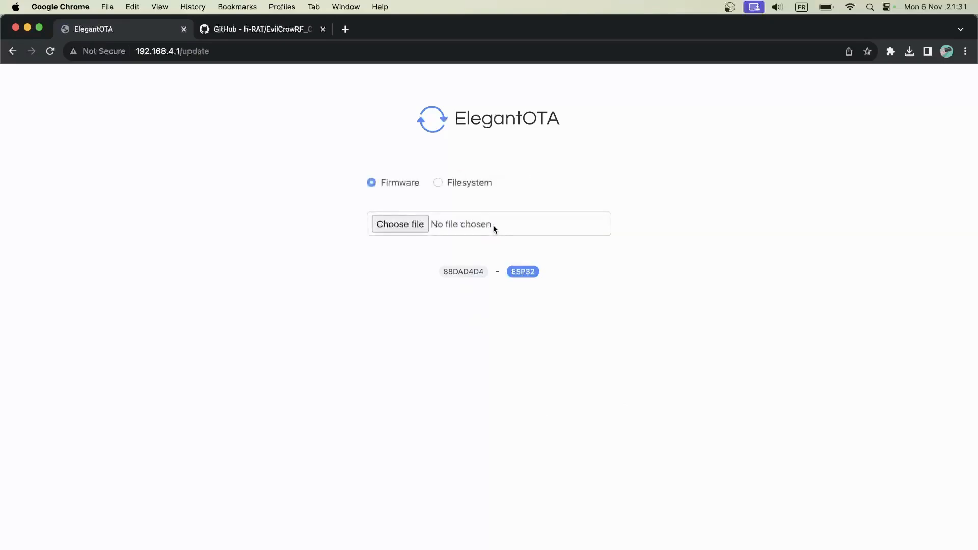
# - Join the ECRF Wi-Fi network with its WPA2 password and reload the EvilCrowRF home page
pyautogui.click(197, 52)
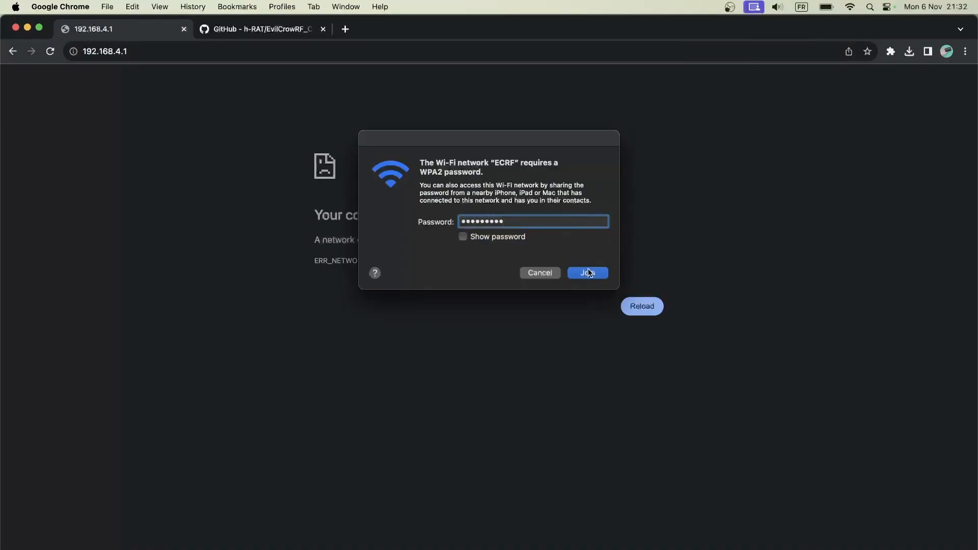
pyautogui.click(588, 273)
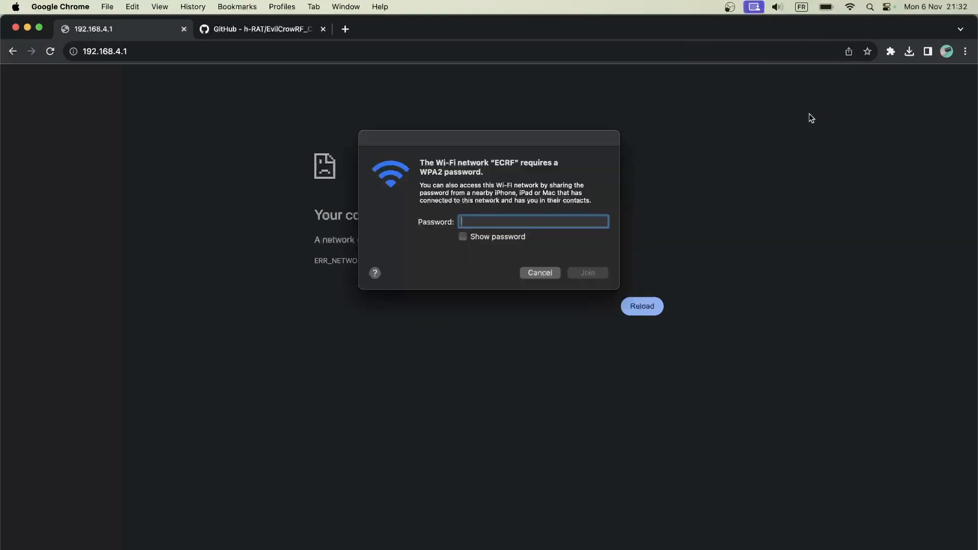
pyautogui.write('••')
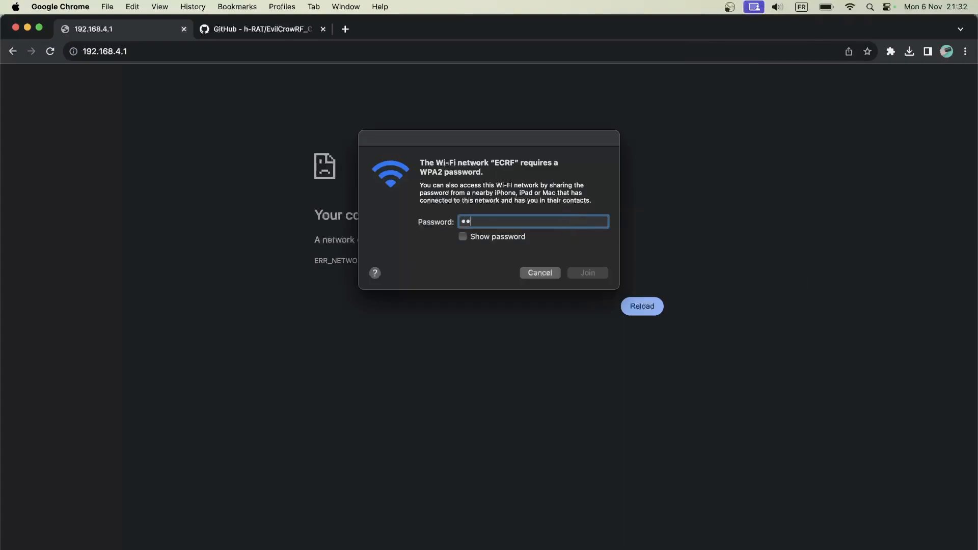
pyautogui.write('password')
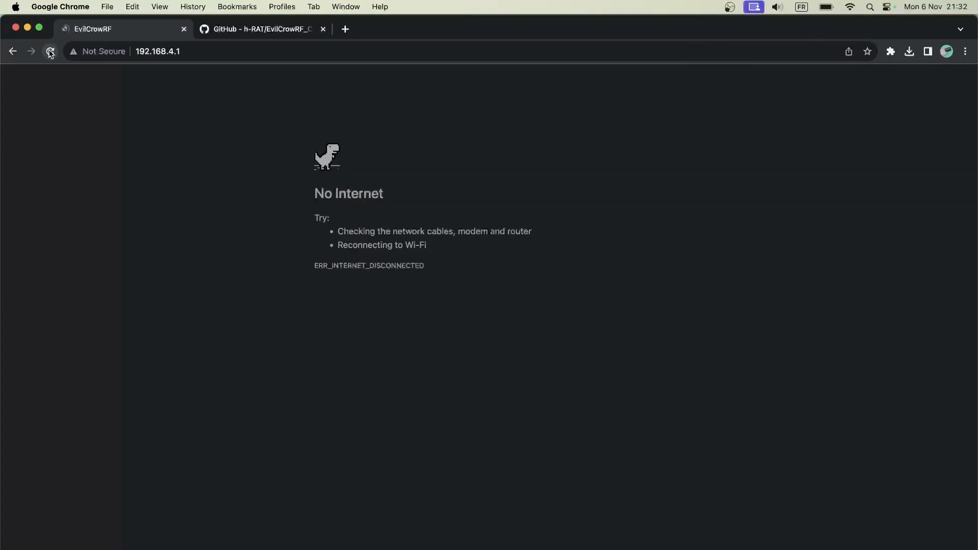
pyautogui.click(50, 51)
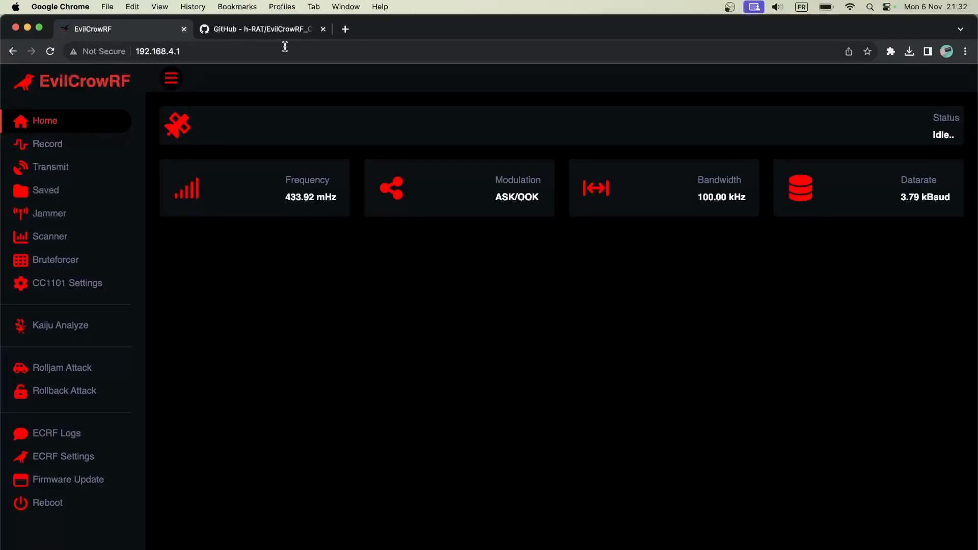
# - Visit the Record, Transmit, Jammer and Scanner pages and enable the frequency scanner
pyautogui.click(46, 145)
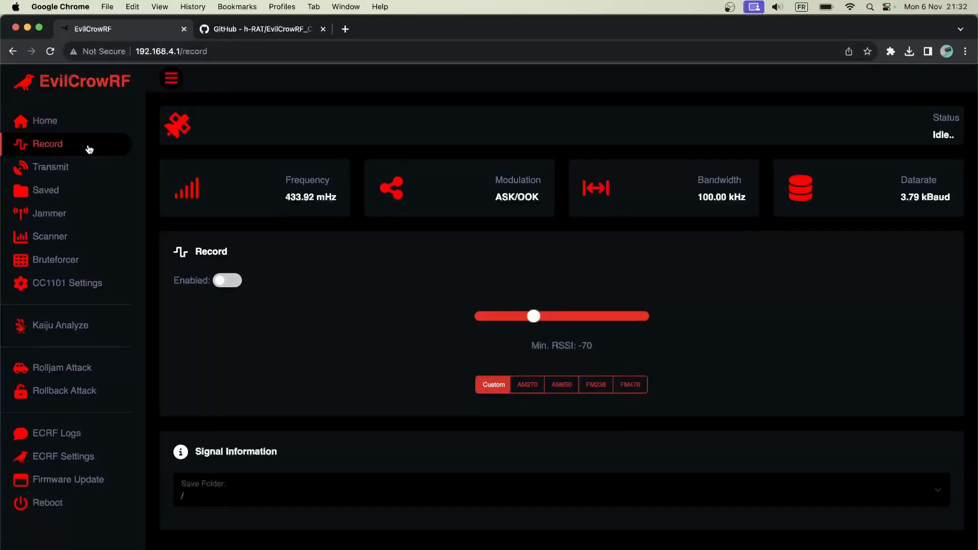
pyautogui.click(50, 167)
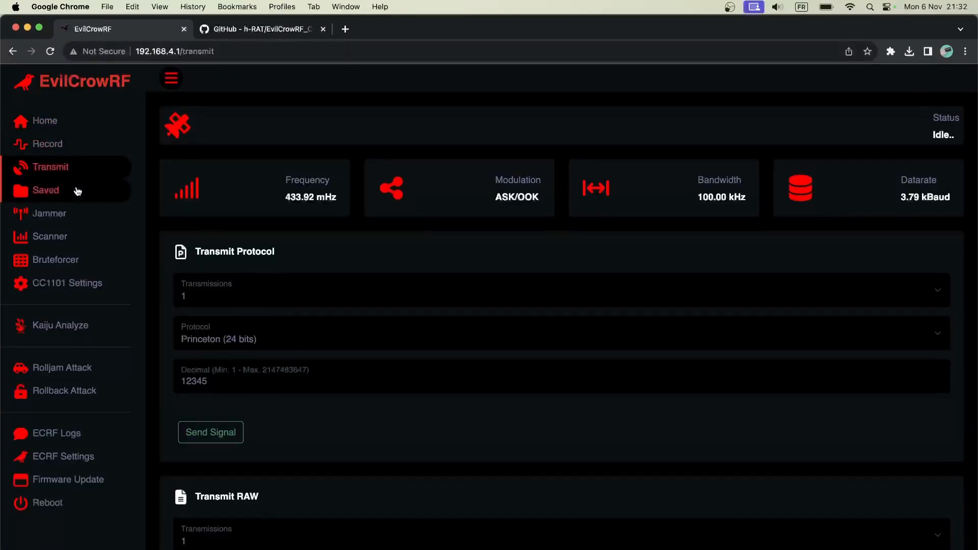
pyautogui.click(50, 214)
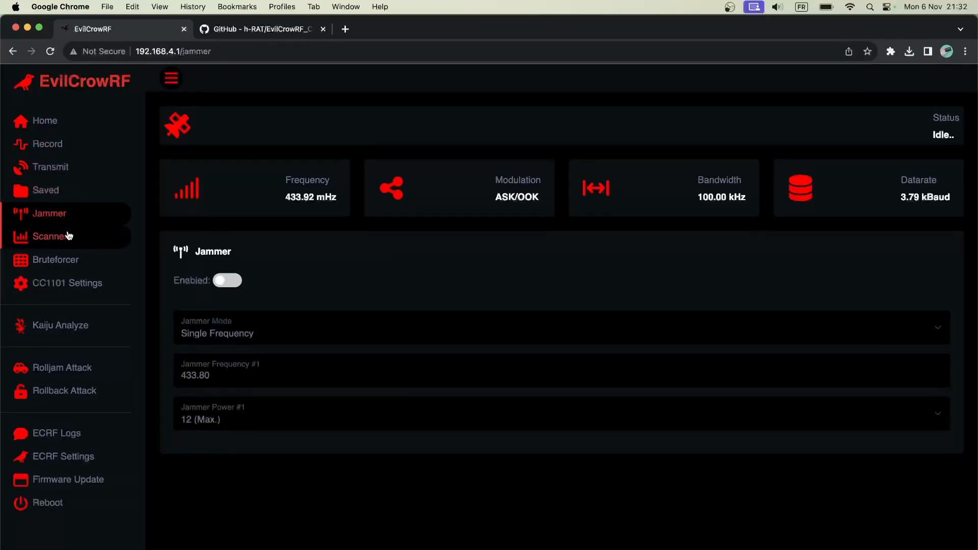
pyautogui.click(50, 236)
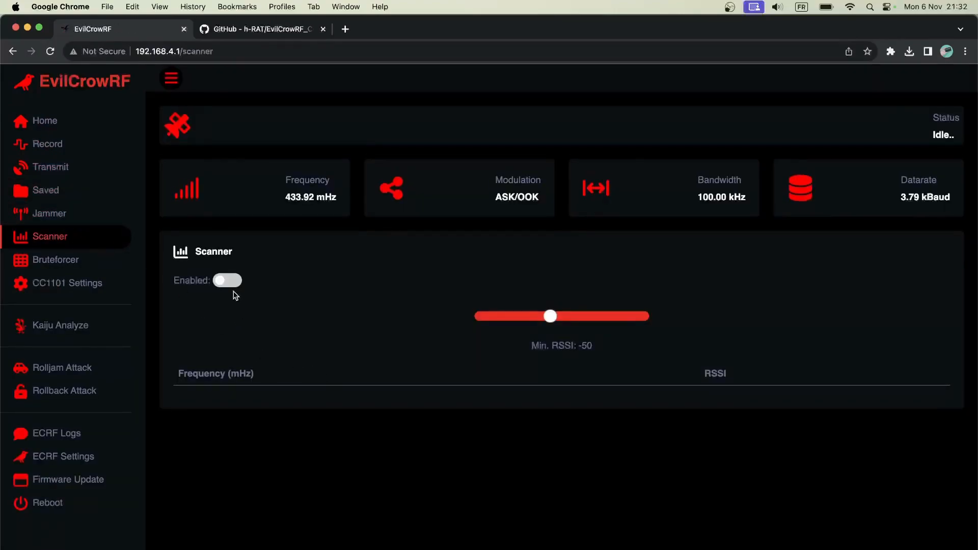
pyautogui.click(227, 280)
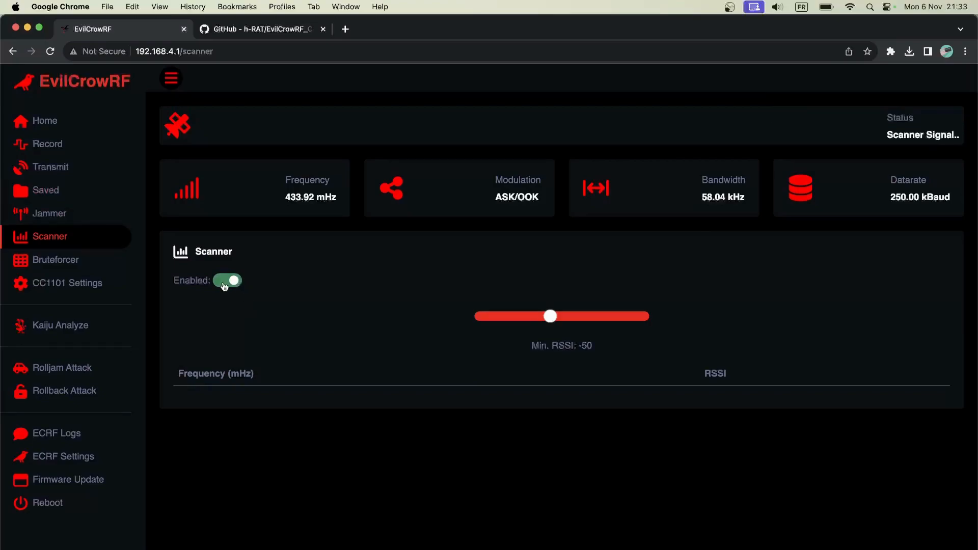
# - Review the ECRF Logs page, then return to the Record page
pyautogui.click(57, 434)
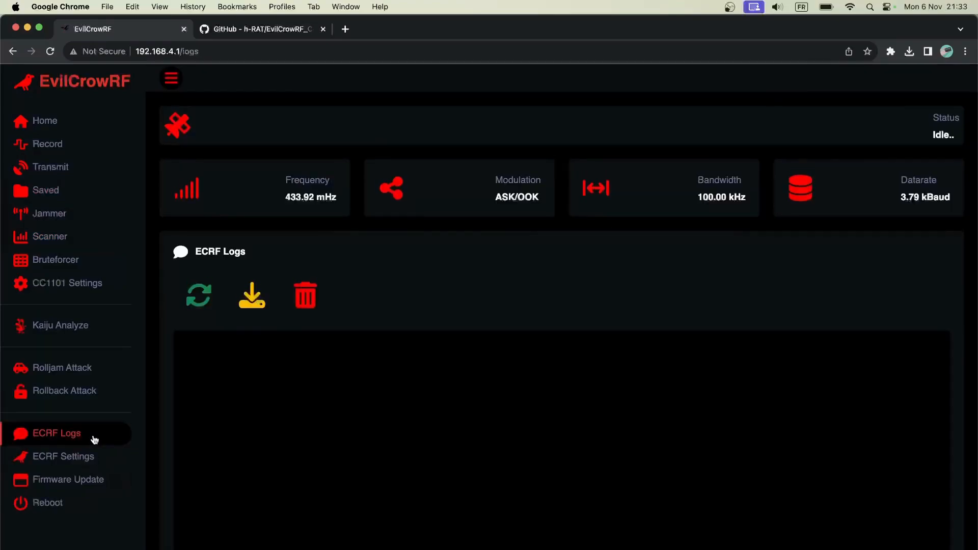
pyautogui.scroll(-3)
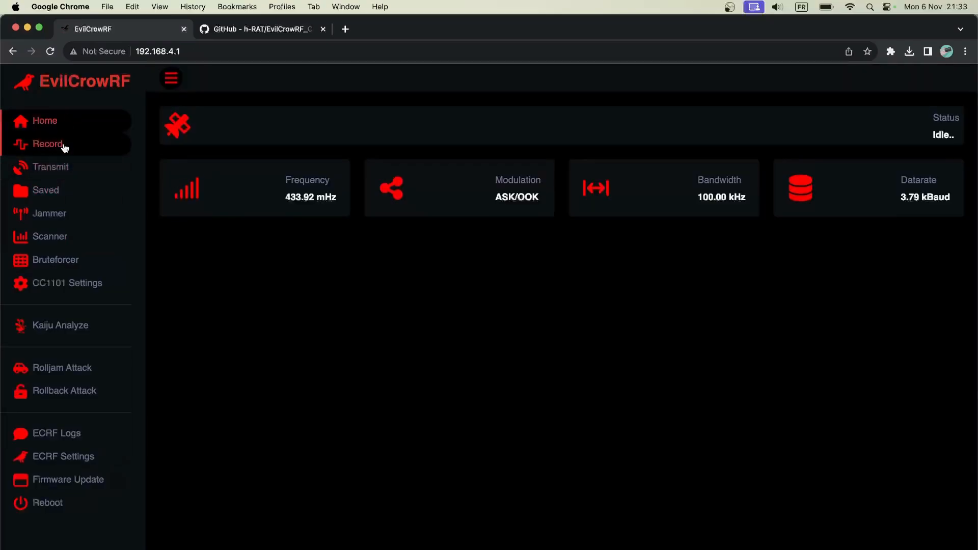
pyautogui.click(47, 143)
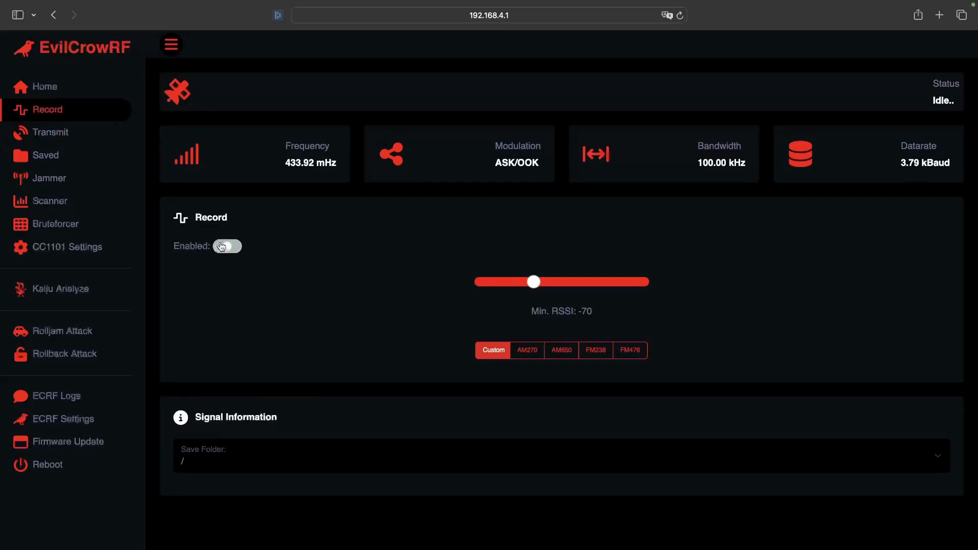
# - Enable recording, capture two 433.92 MHz remote signals and expand signal ID 1's raw and binary data
pyautogui.click(226, 246)
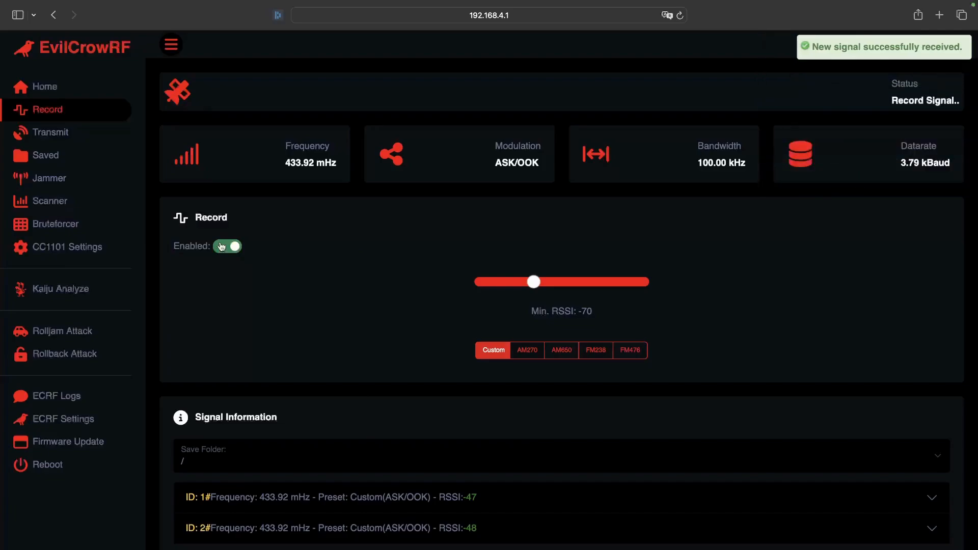
pyautogui.scroll(-3)
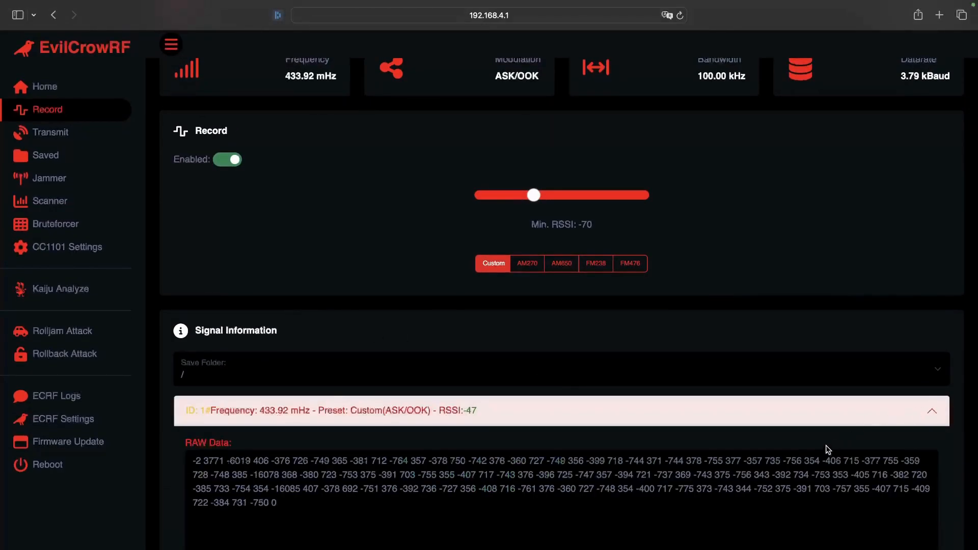
pyautogui.scroll(-3)
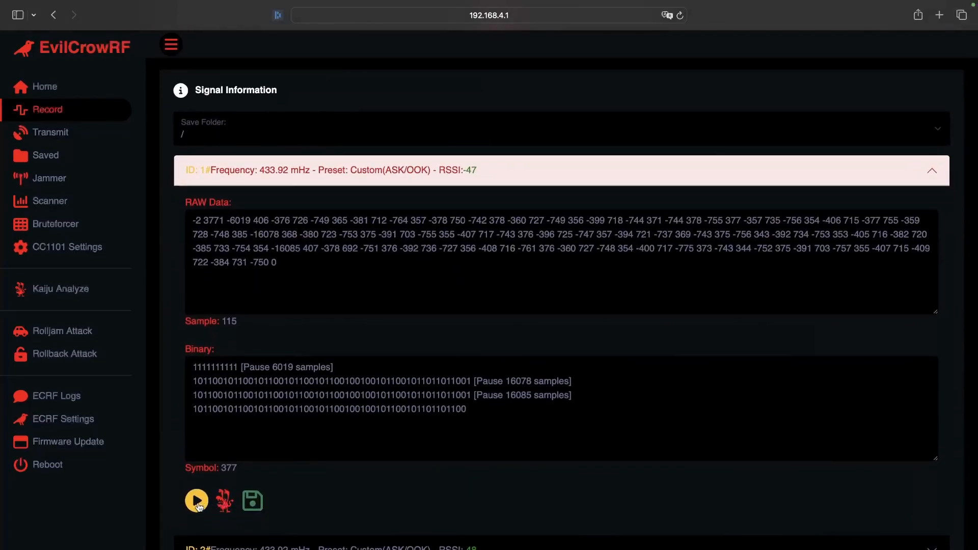
# - Replay the first and second captured signals so the device transmits their raw data
pyautogui.click(195, 501)
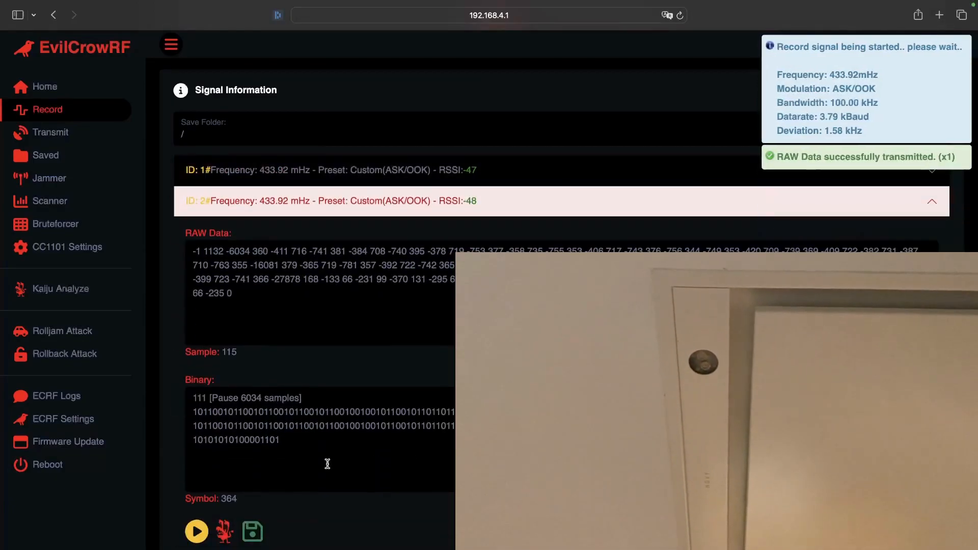
pyautogui.click(196, 532)
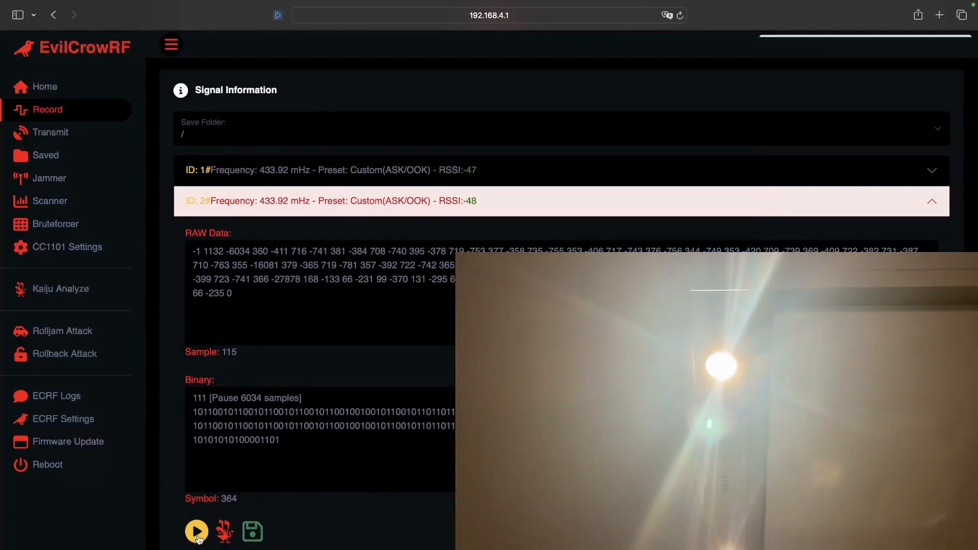
pyautogui.click(197, 532)
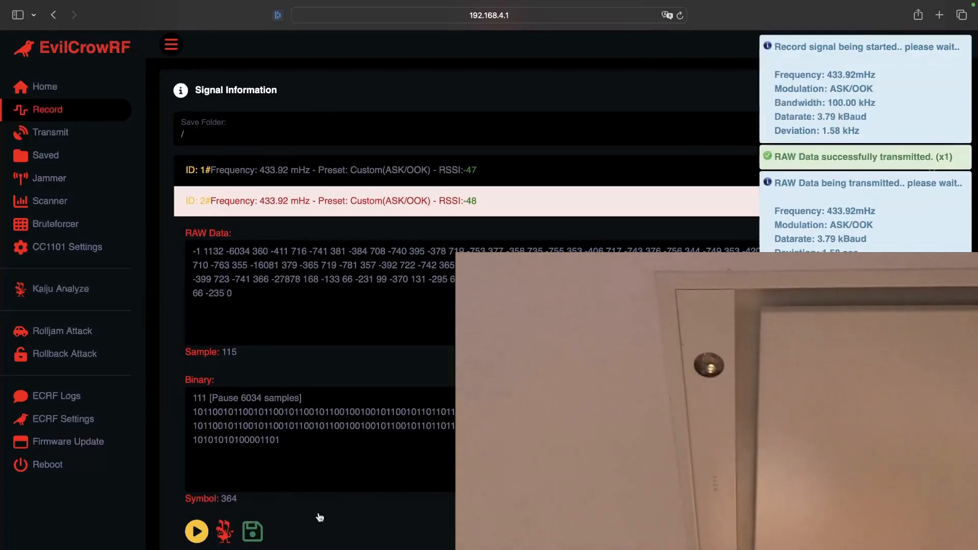